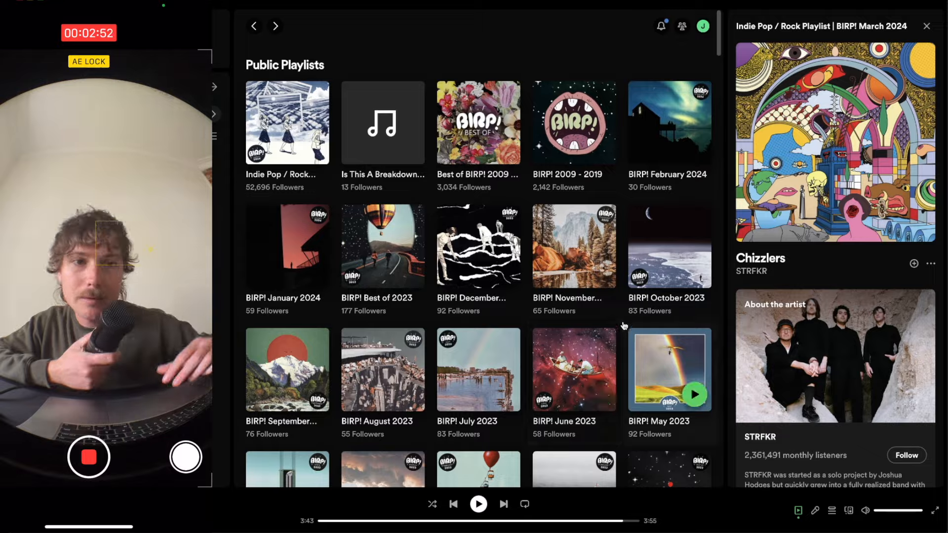
Scroll the Tunebat page for 'Go Do' by Jónsi to its E Major, 140 BPM details
scroll(down, 3)
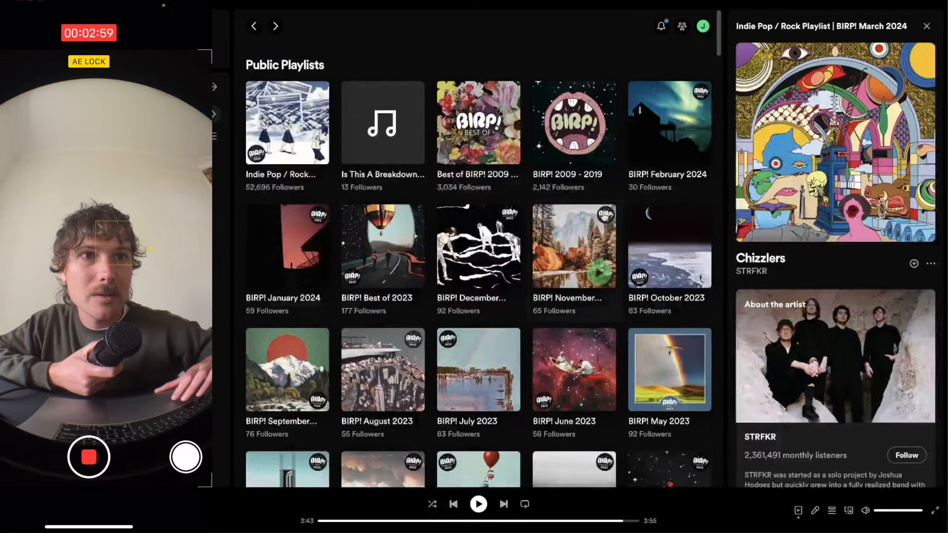
scroll(down, 3)
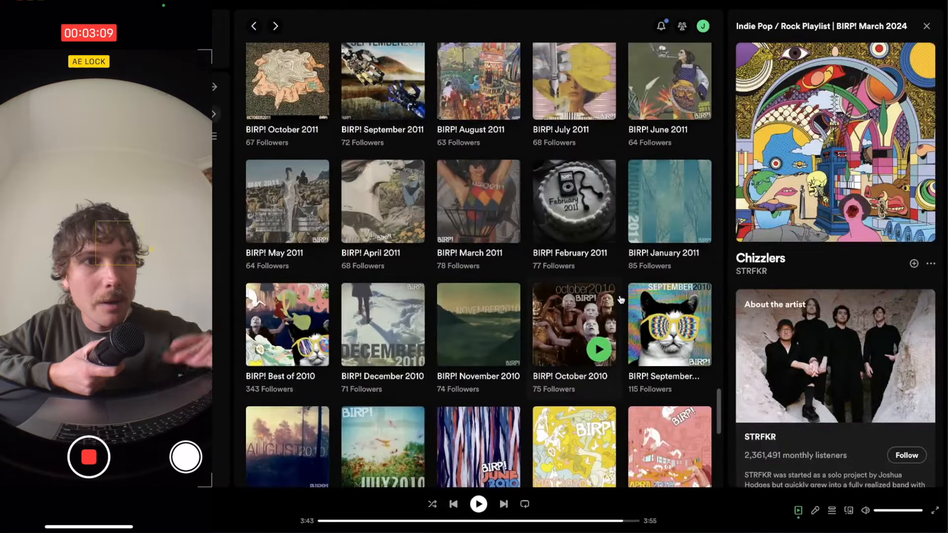
scroll(down, 3)
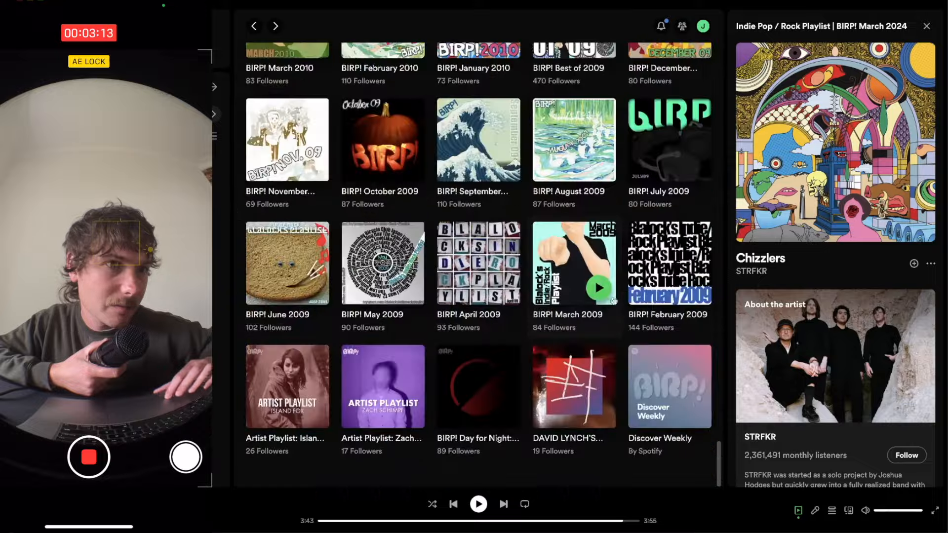
scroll(down, 3)
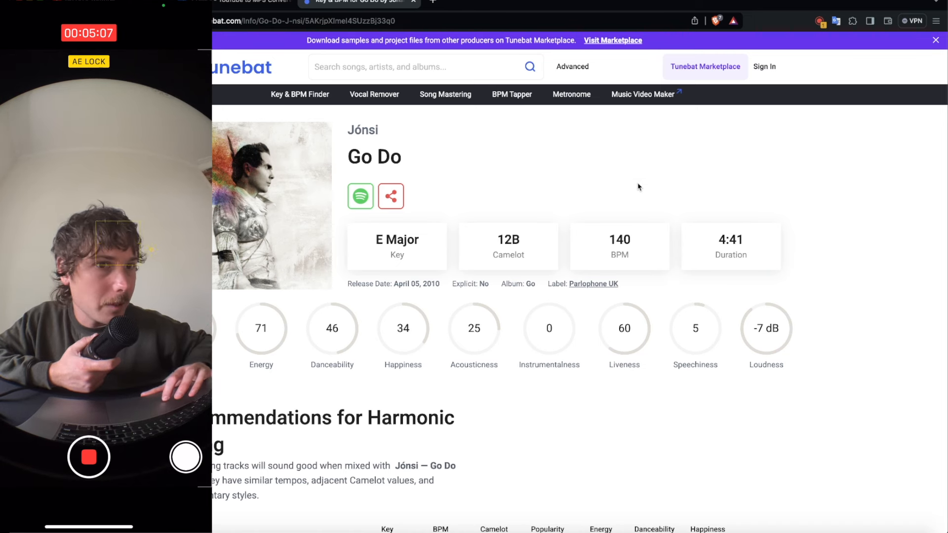
mouse_move(638, 229)
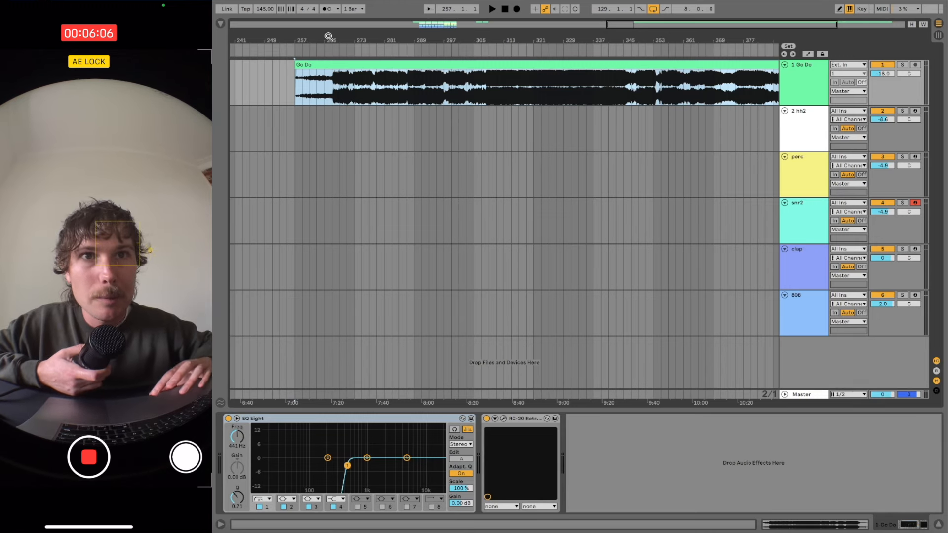
Scroll the Arrangement View to reposition the Go Do clip after setting 140 BPM
scroll(down, 3)
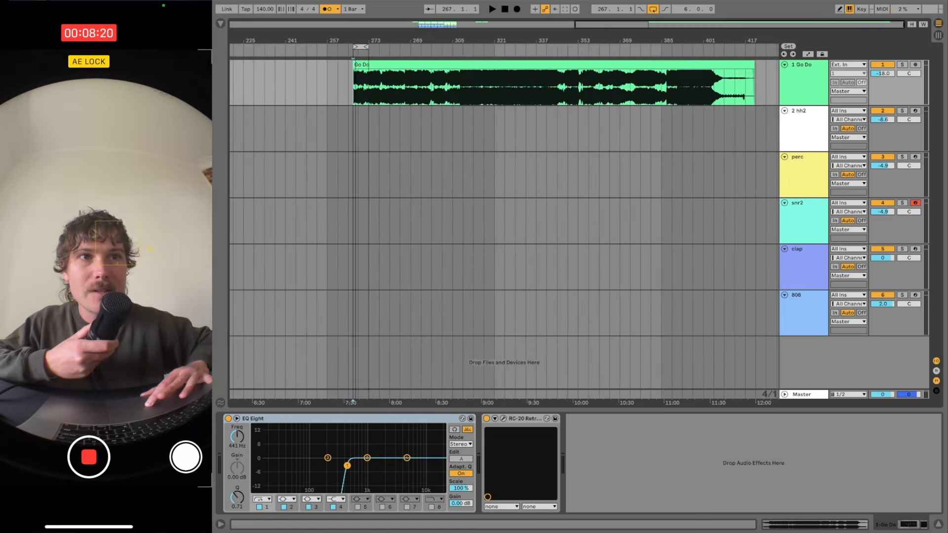
Slice the Go Do clip at bar boundaries and open RC-20 Retro Color on a vinyl preset
click(544, 85)
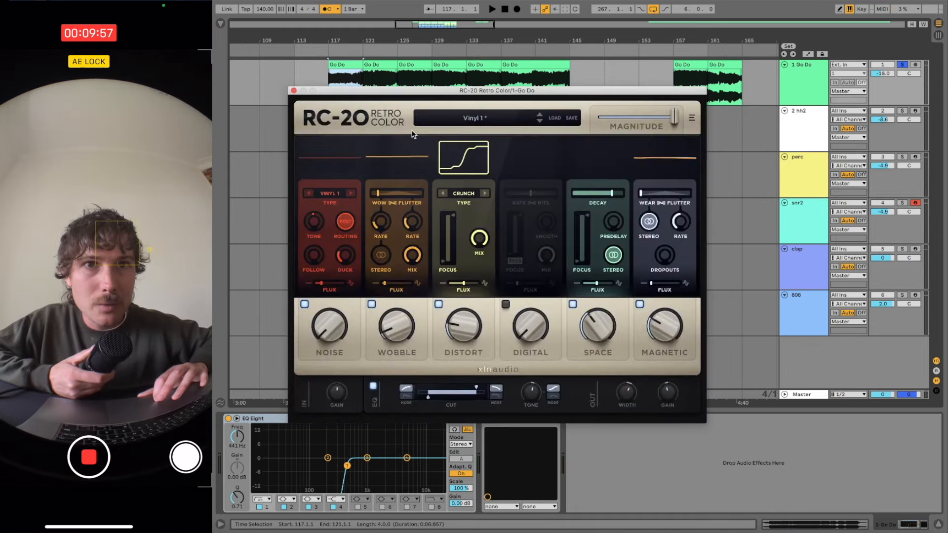
Close RC-20 and show the clap clip's steady C3 notes in the MIDI Note Editor
click(292, 91)
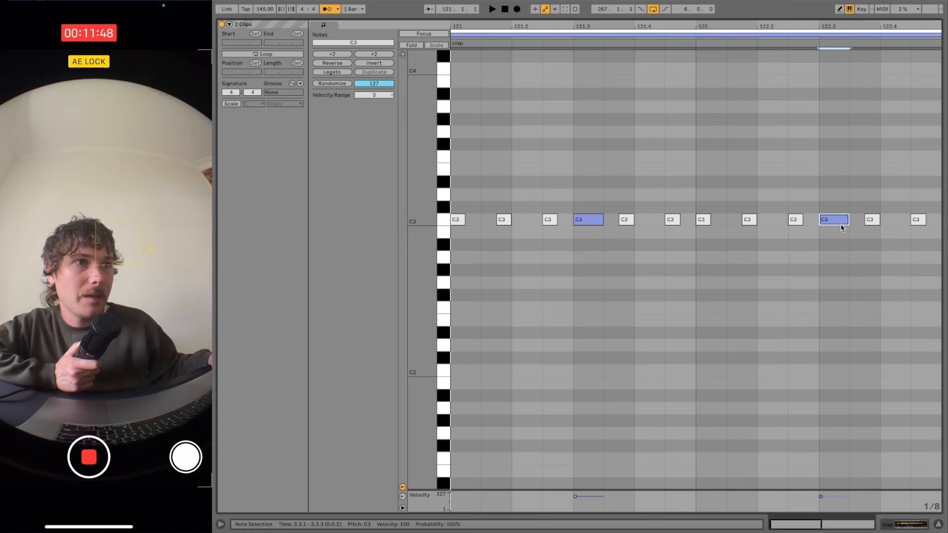
Arrange hh2, clap, perc, snr2 and 808 clips, then open the 808's G#3 pattern
click(895, 219)
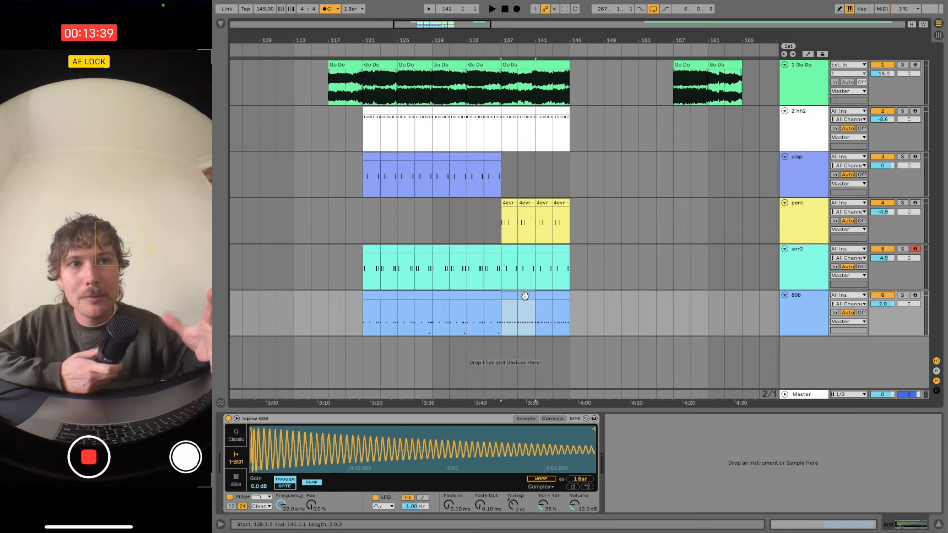
double_click(525, 296)
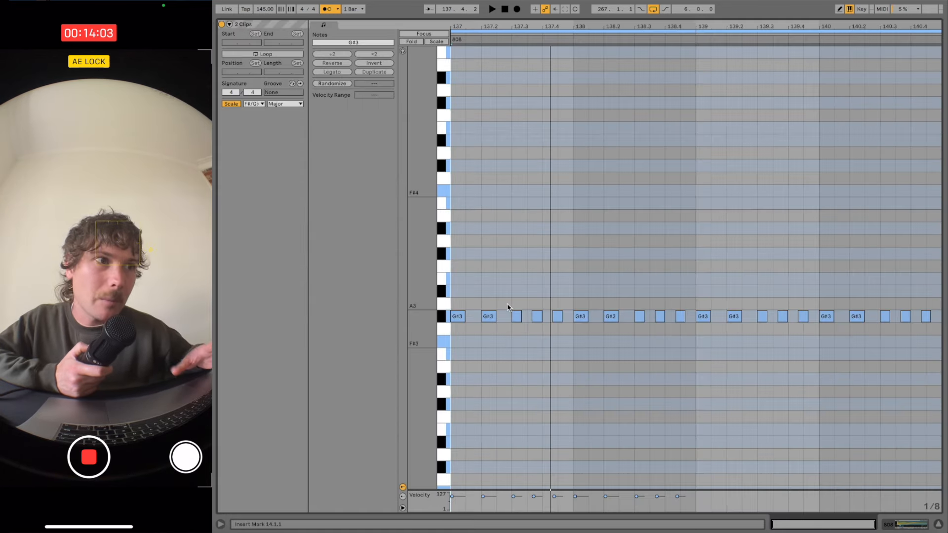